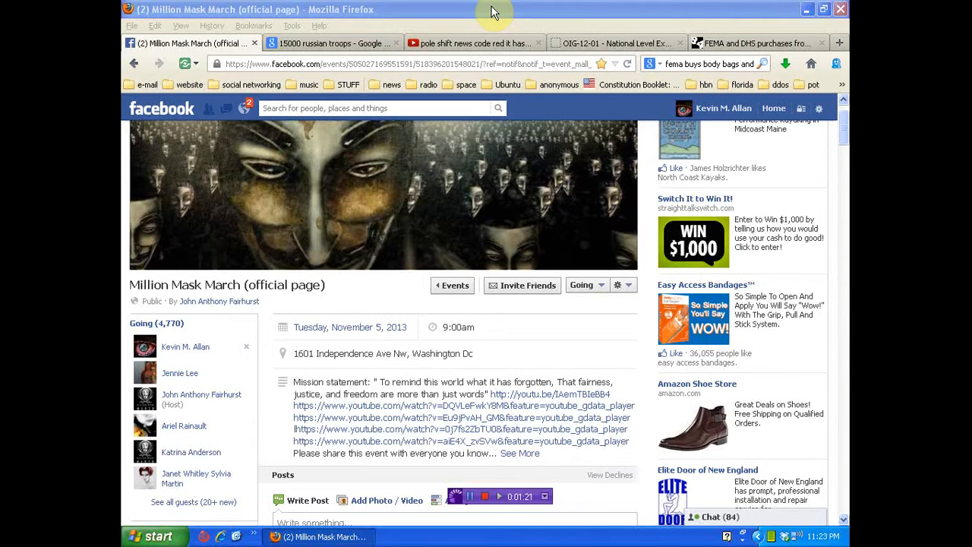
Switch from the Million Mask March event to the YouTube pole shift news code red video
left_click(470, 42)
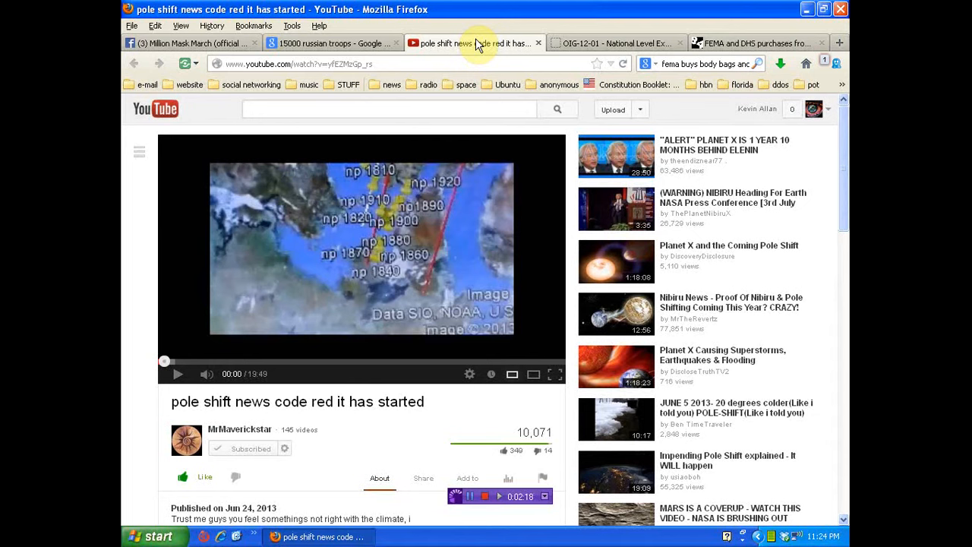
Switch to the Homeland Security OIG-12-01 National Level Exercise 2011 report tab
left_click(615, 43)
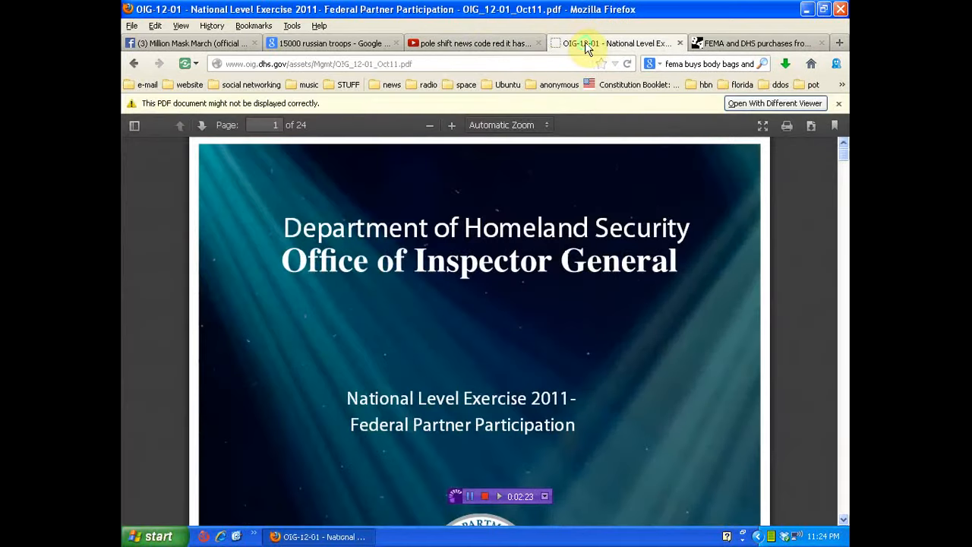
mouse_move(655, 335)
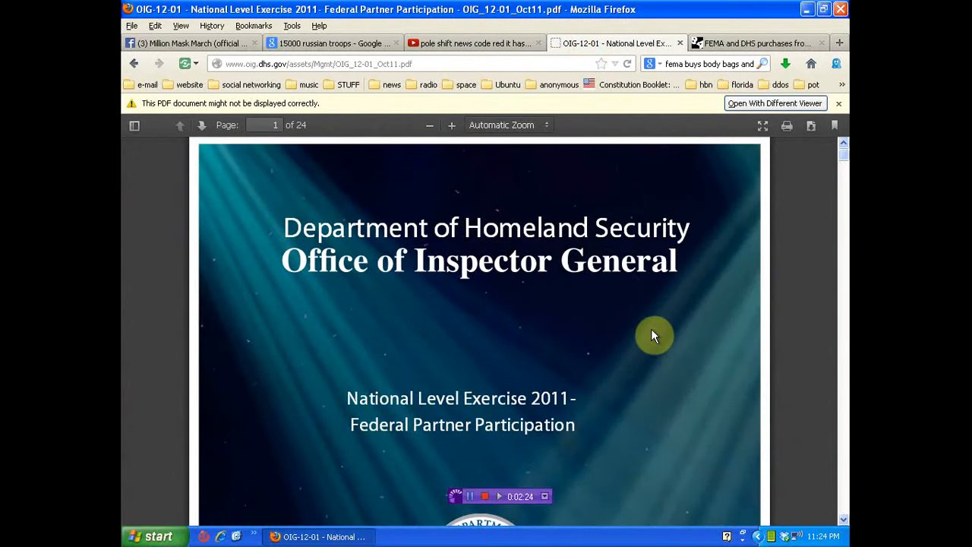
mouse_move(605, 286)
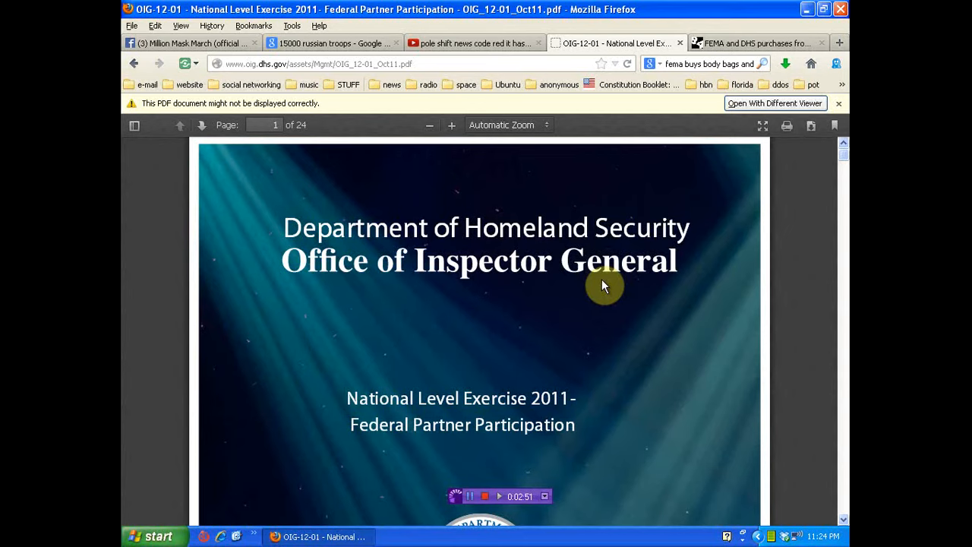
mouse_move(636, 42)
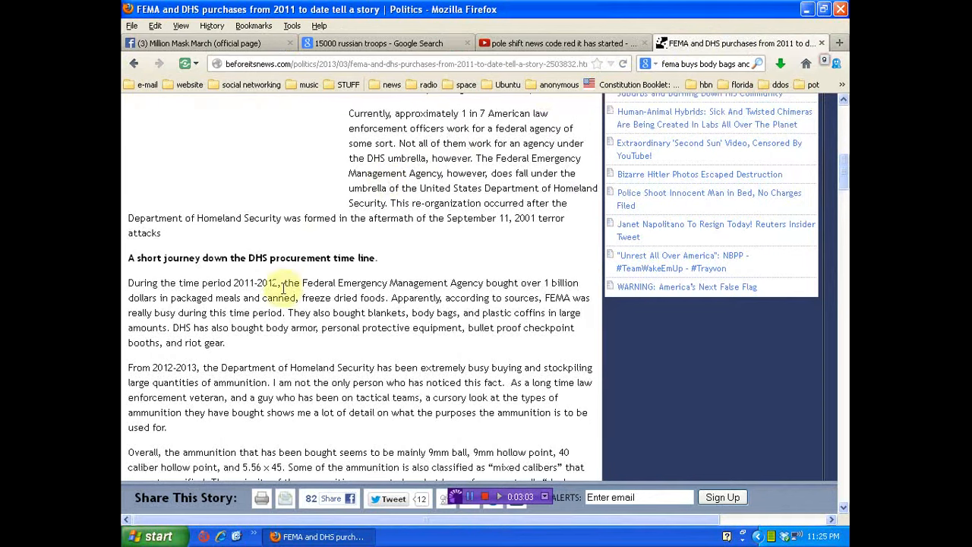
mouse_move(450, 313)
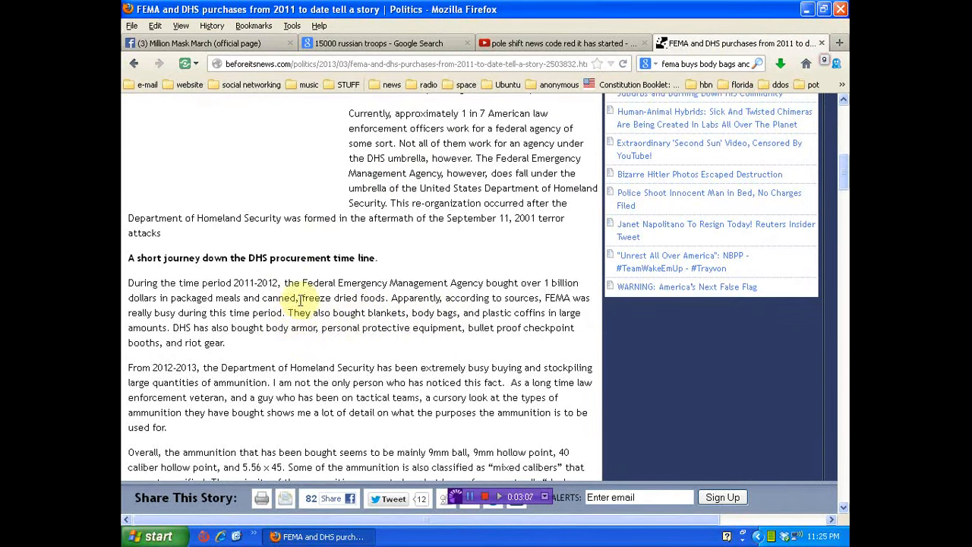
Scroll the FEMA and DHS purchases article down to the DHS ammunition calibers section
scroll("down", 3)
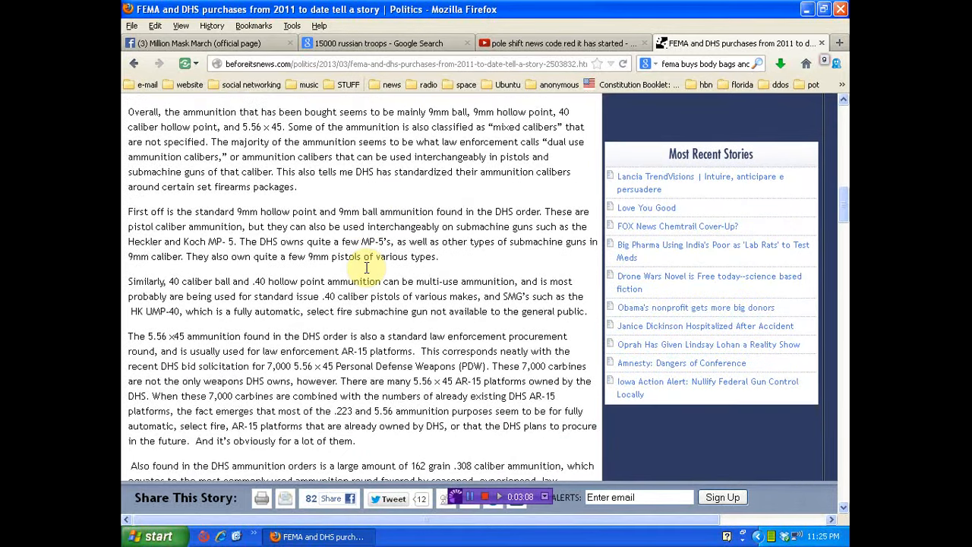
scroll("down", 3)
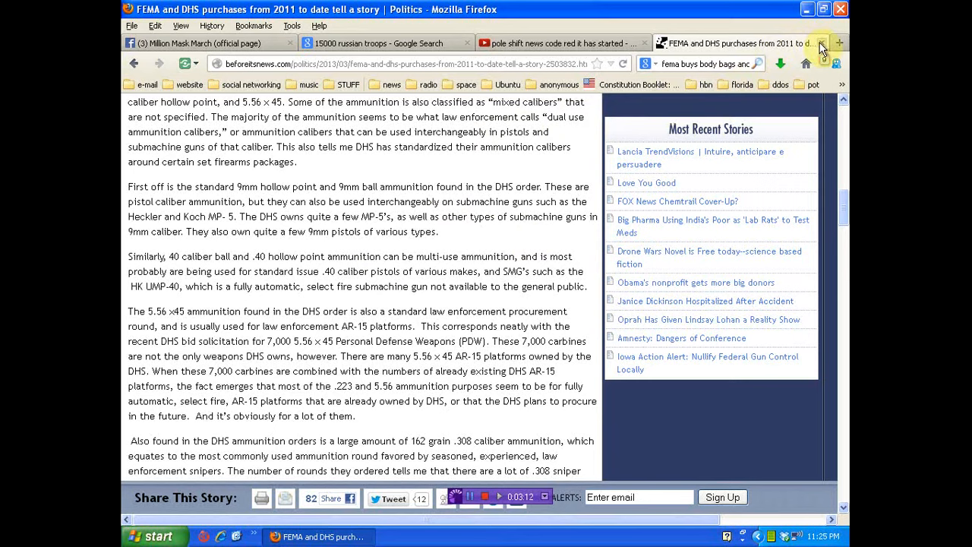
mouse_move(820, 48)
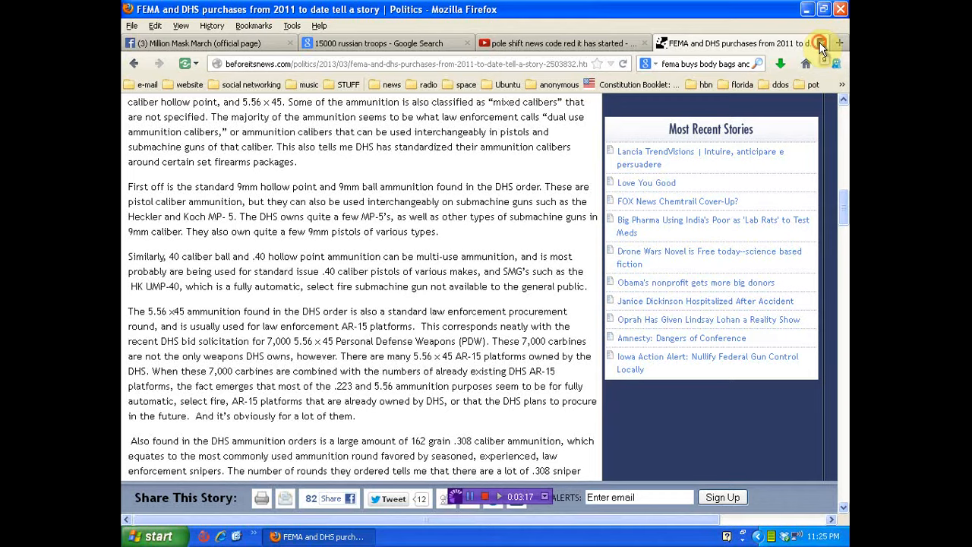
Switch to the '15000 russian troops' Google results and scroll through the listed articles and videos
left_click(372, 42)
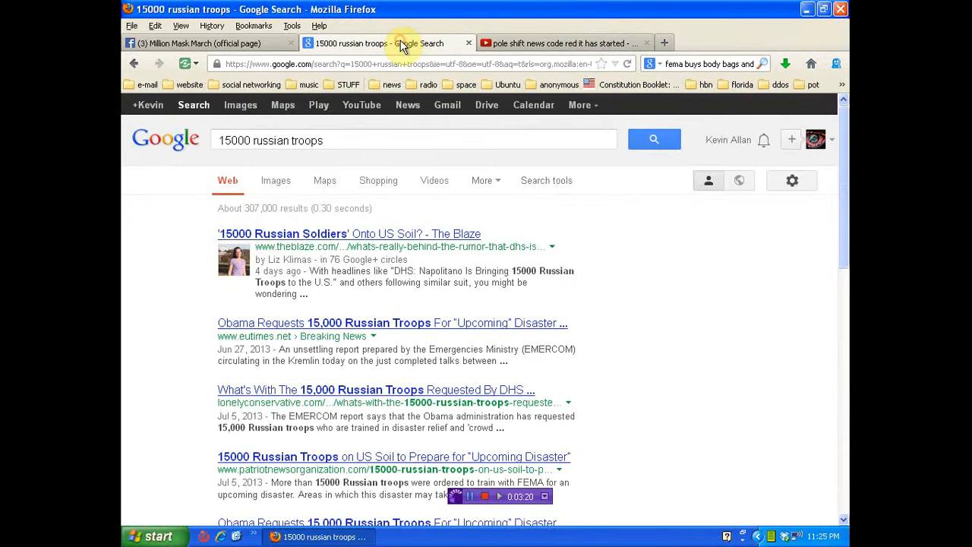
scroll("down", 3)
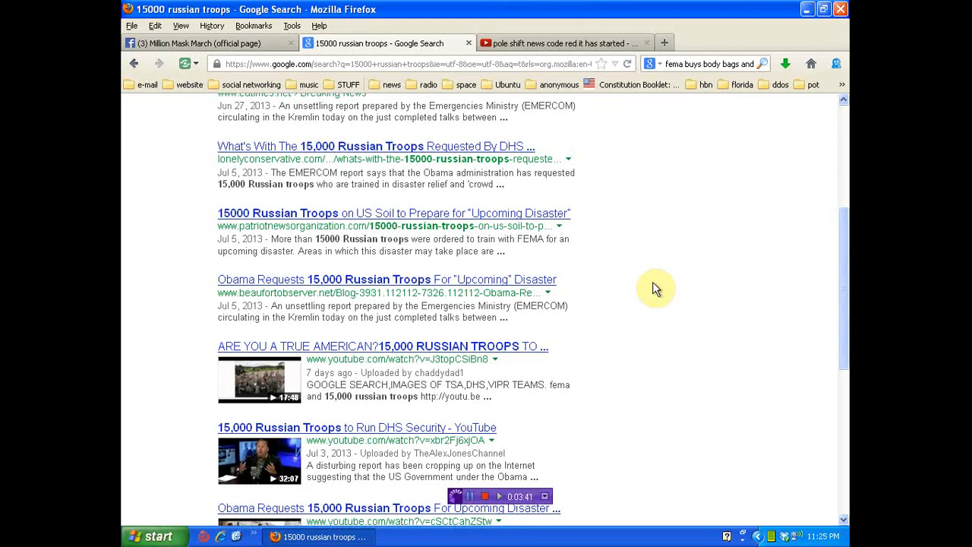
mouse_move(741, 226)
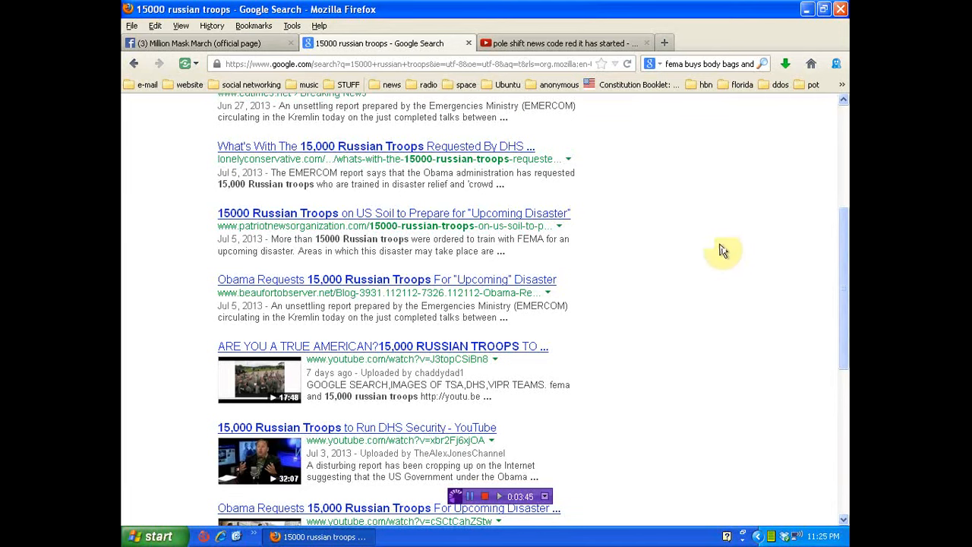
scroll("down", 3)
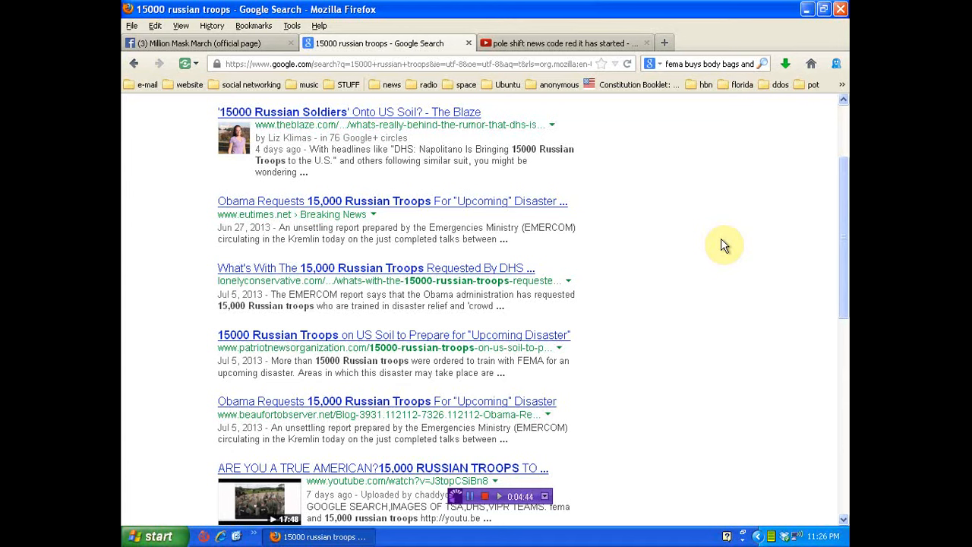
mouse_move(565, 61)
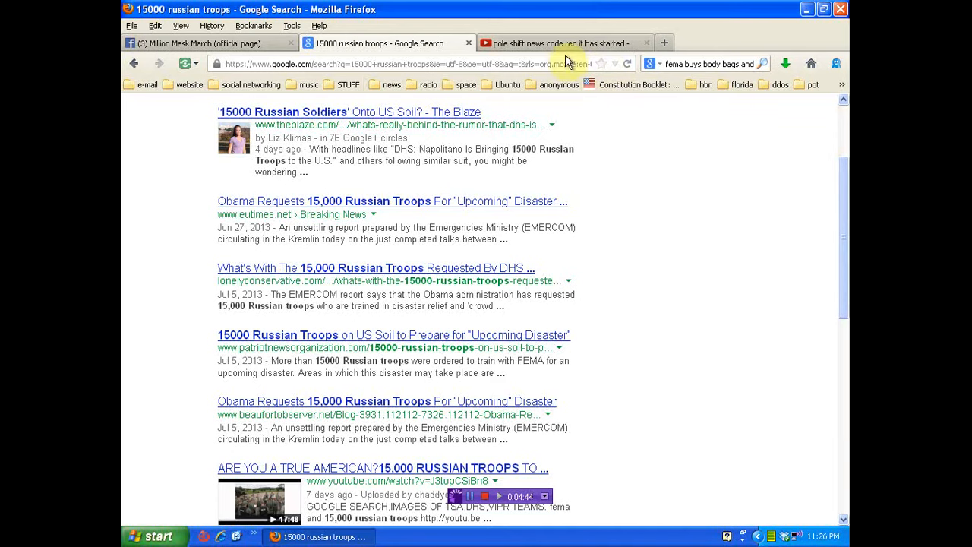
Return to the YouTube 'pole shift news code red it has started' video by MrMaverickstar
left_click(559, 43)
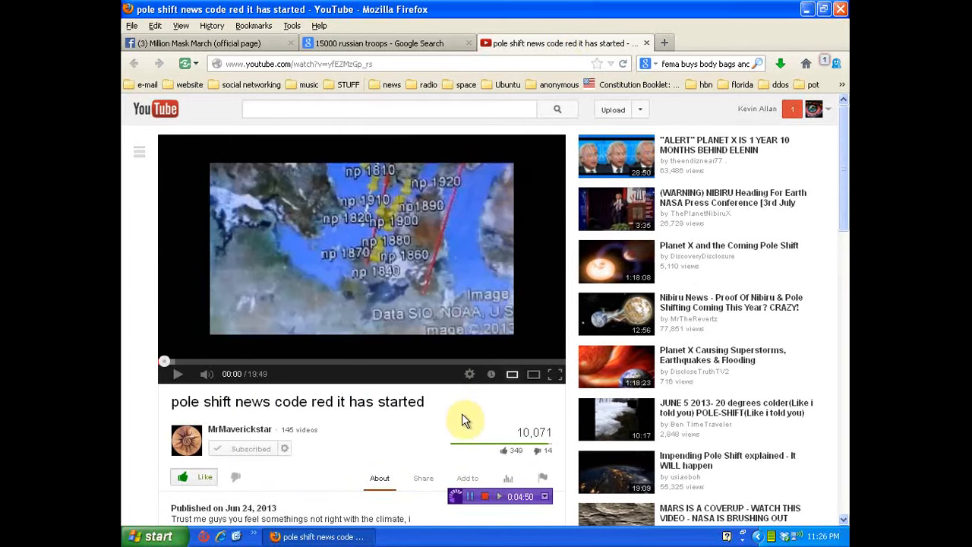
mouse_move(388, 262)
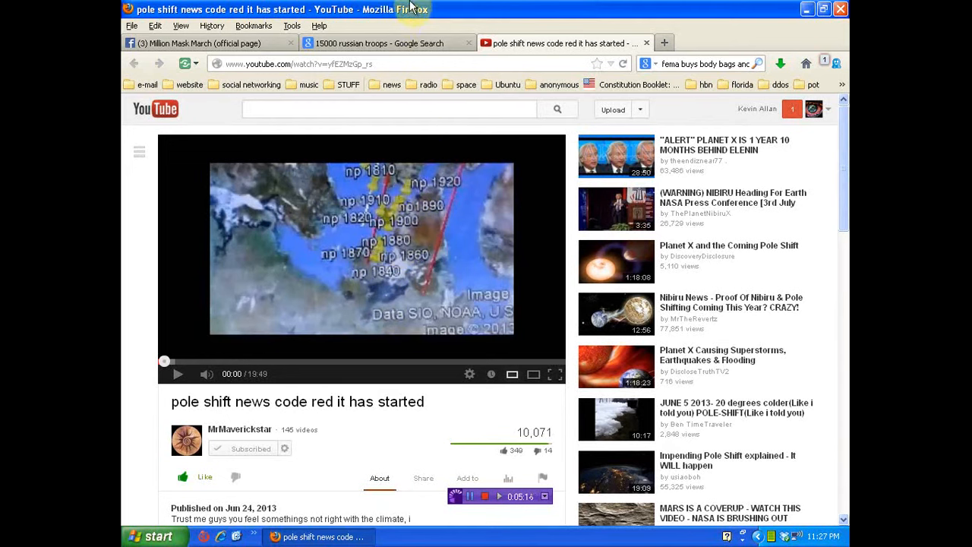
Return to the '15000 russian troops' Google results and scroll down through the list
left_click(388, 42)
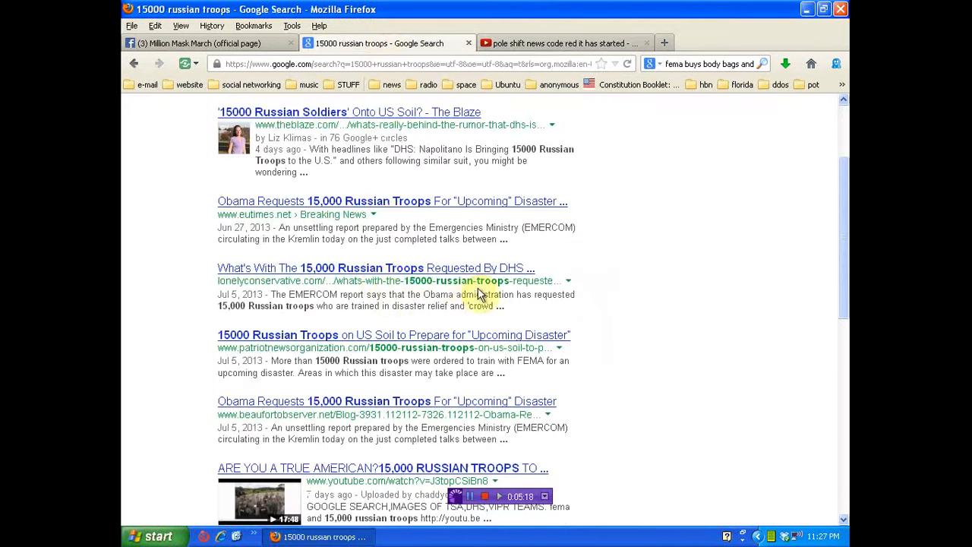
scroll("down", 3)
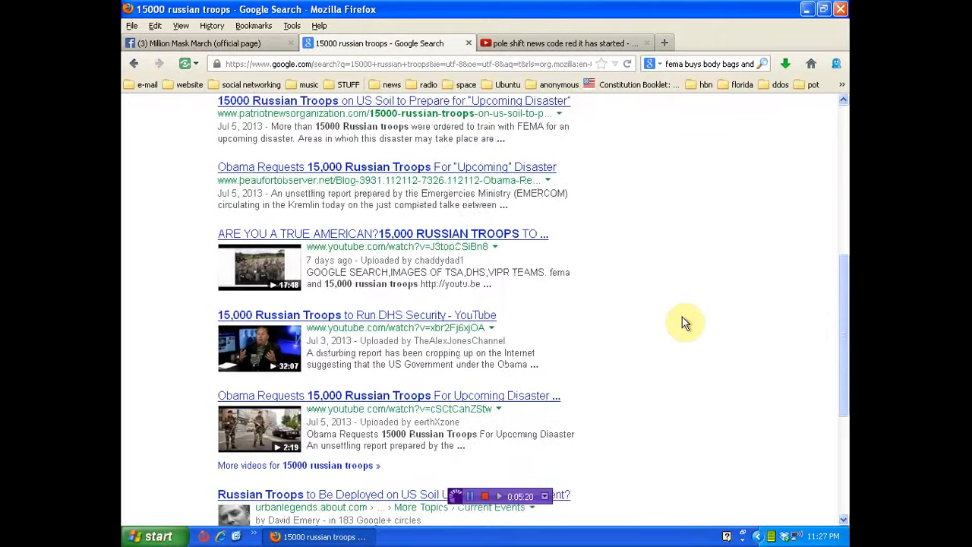
scroll("down", 3)
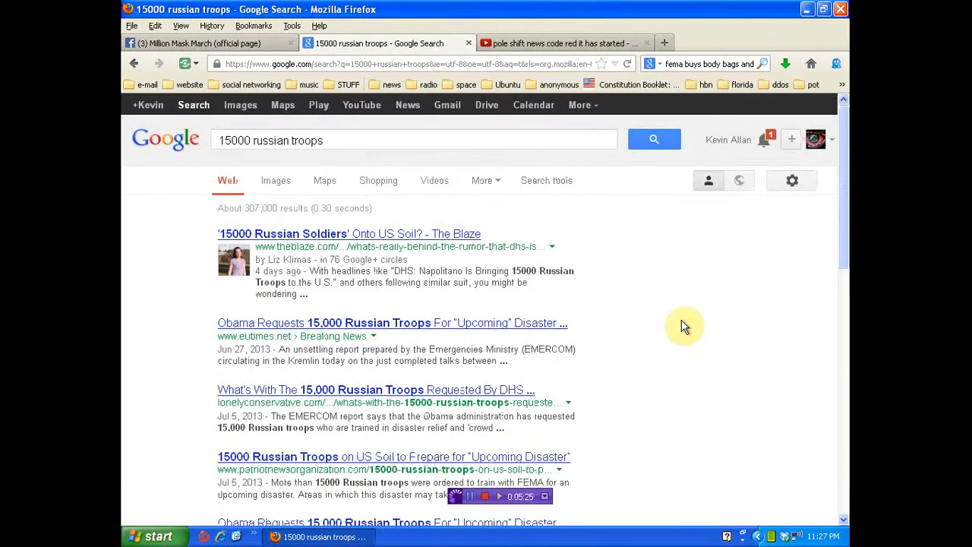
mouse_move(683, 331)
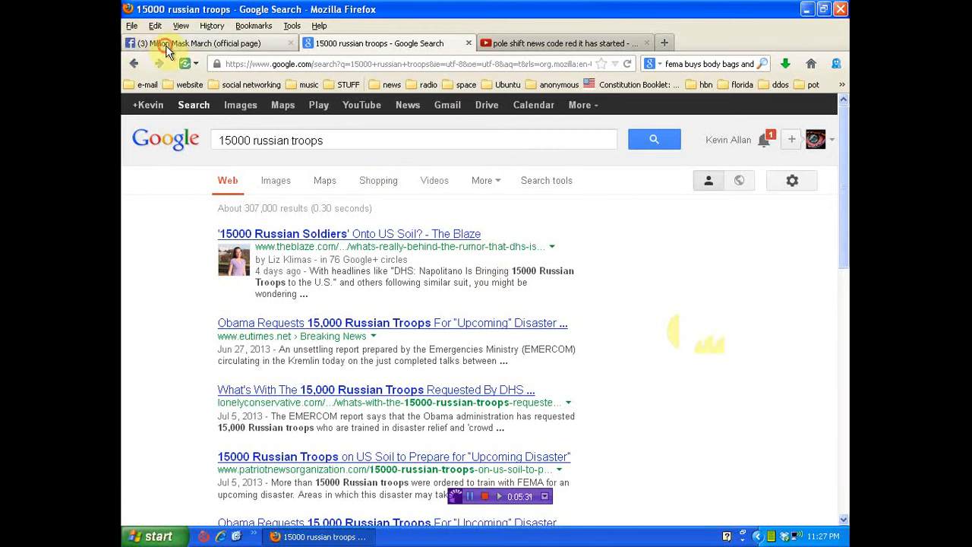
Return to the Million Mask March Facebook event with its November 5, 2013 Washington DC details
left_click(205, 43)
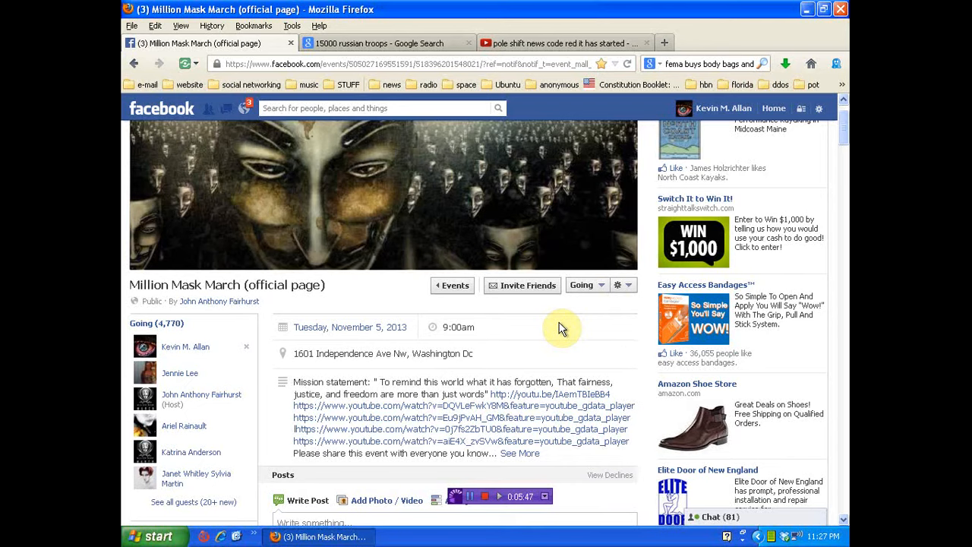
mouse_move(538, 362)
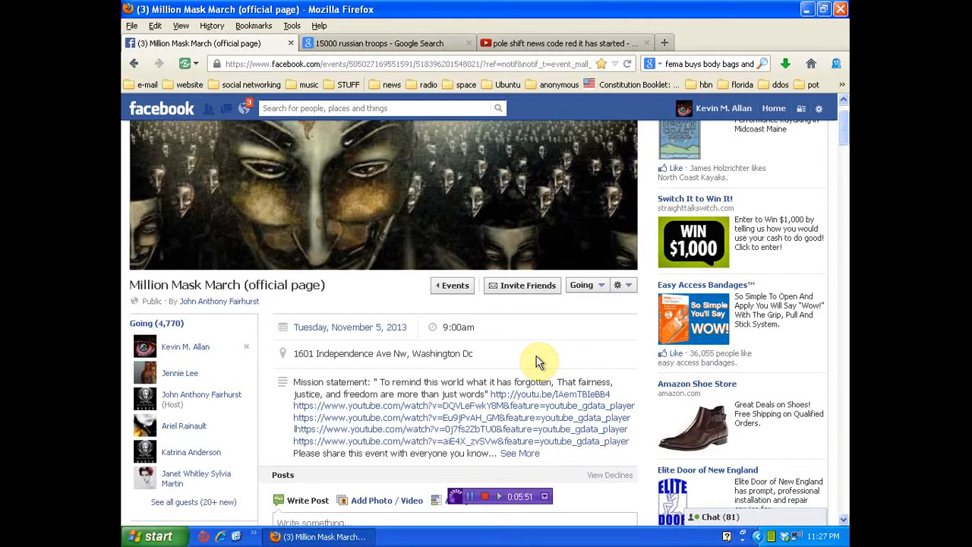
Cycle through the pole shift video, Million Mask March and Google tabs, ending on the '15000 russian troops' results
left_click(562, 43)
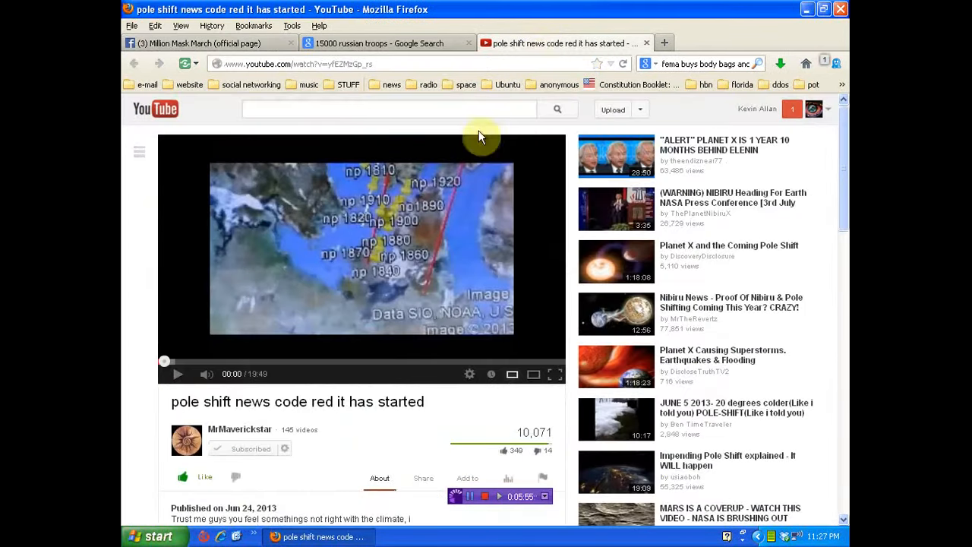
left_click(190, 42)
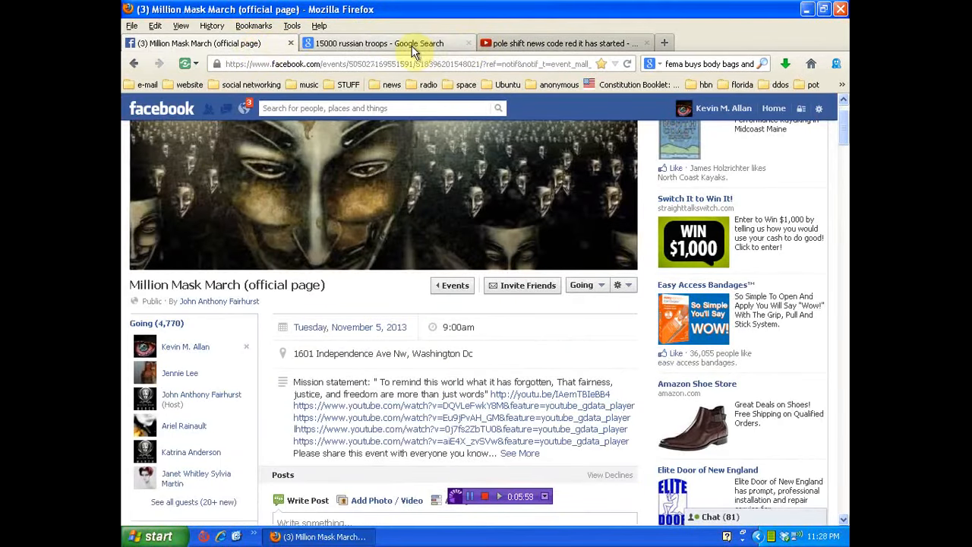
left_click(383, 42)
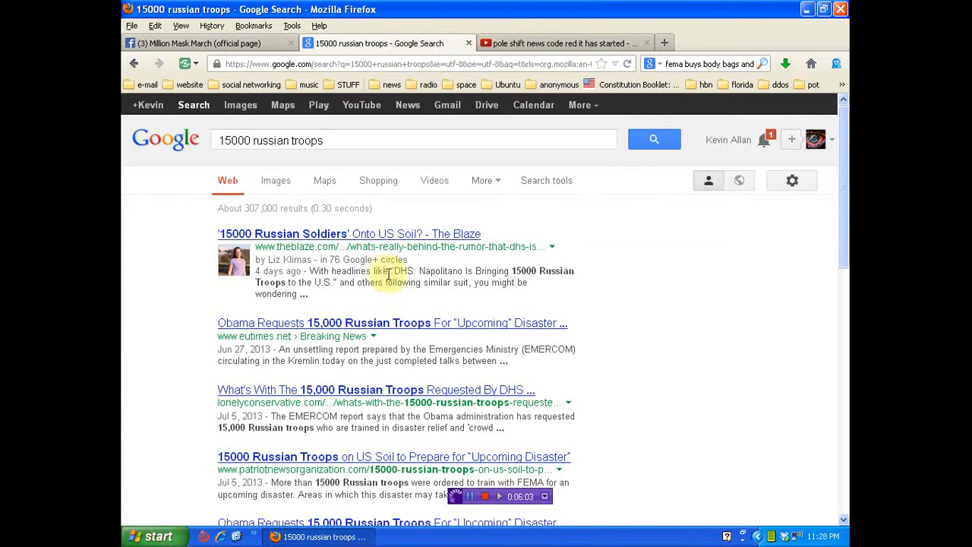
left_click(206, 43)
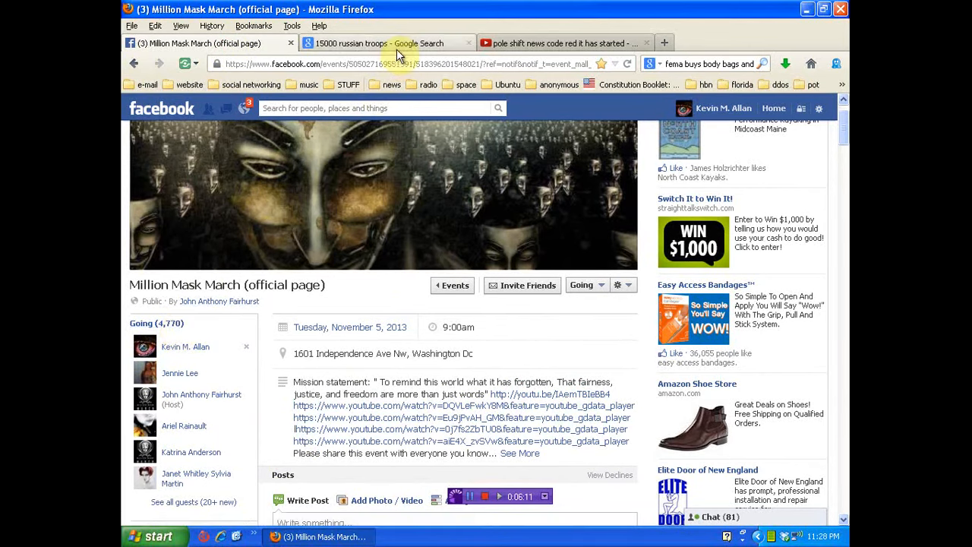
left_click(383, 42)
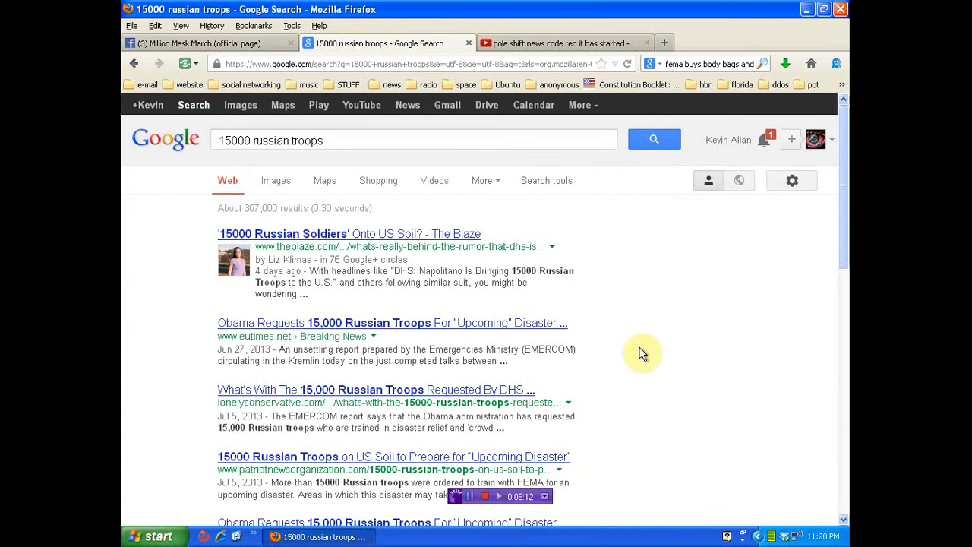
mouse_move(644, 359)
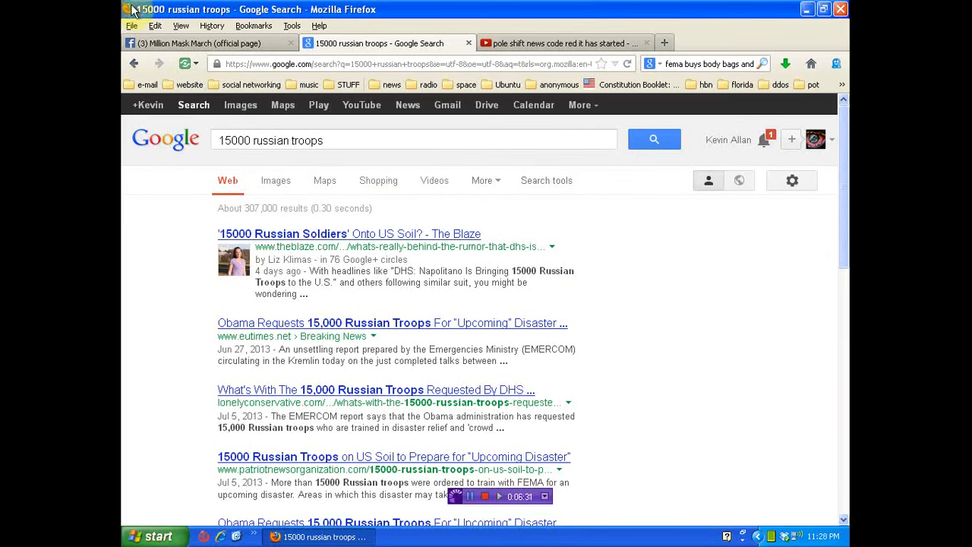
Visit the Million Mask March and Google results tabs, ending on the YouTube pole shift video
left_click(205, 42)
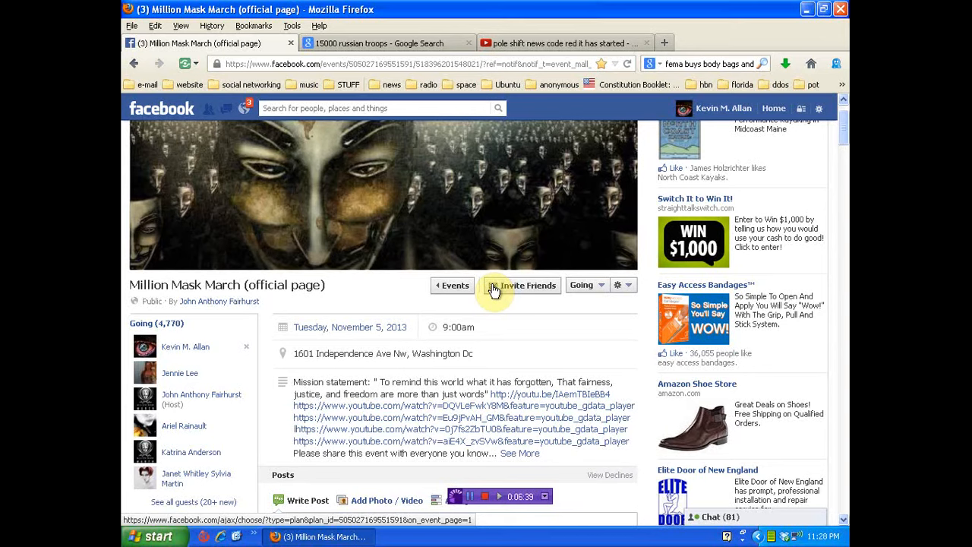
left_click(378, 42)
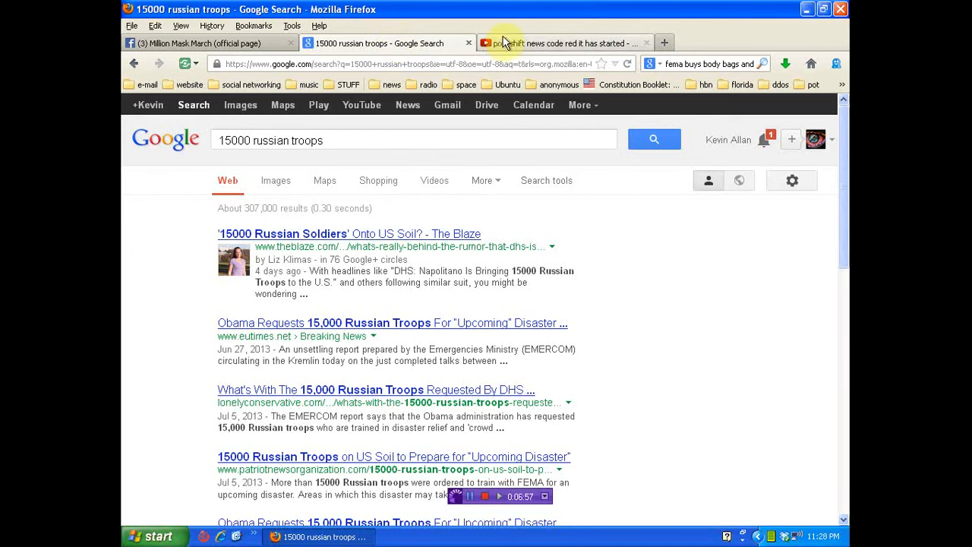
left_click(562, 42)
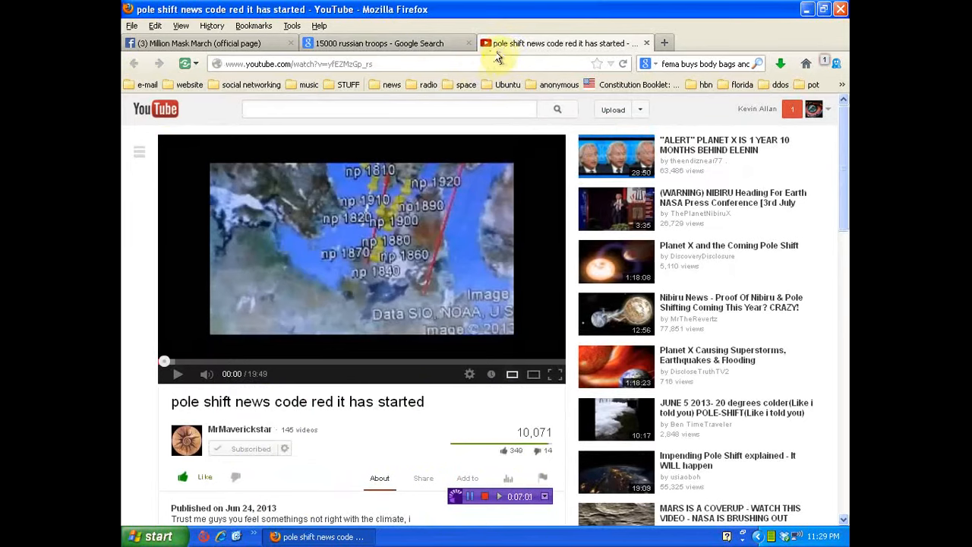
mouse_move(522, 50)
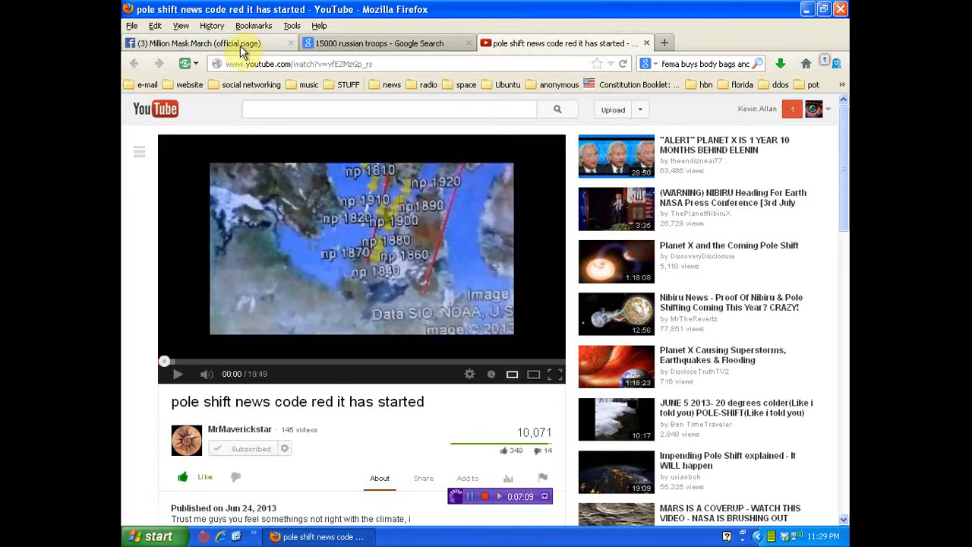
Return to the Million Mask March (official page) Facebook event tab
left_click(205, 42)
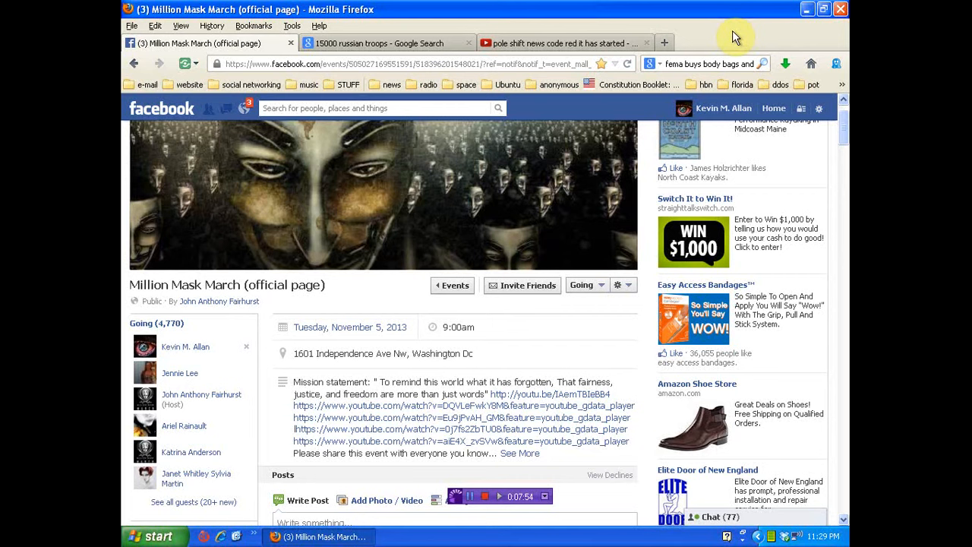
left_click(383, 43)
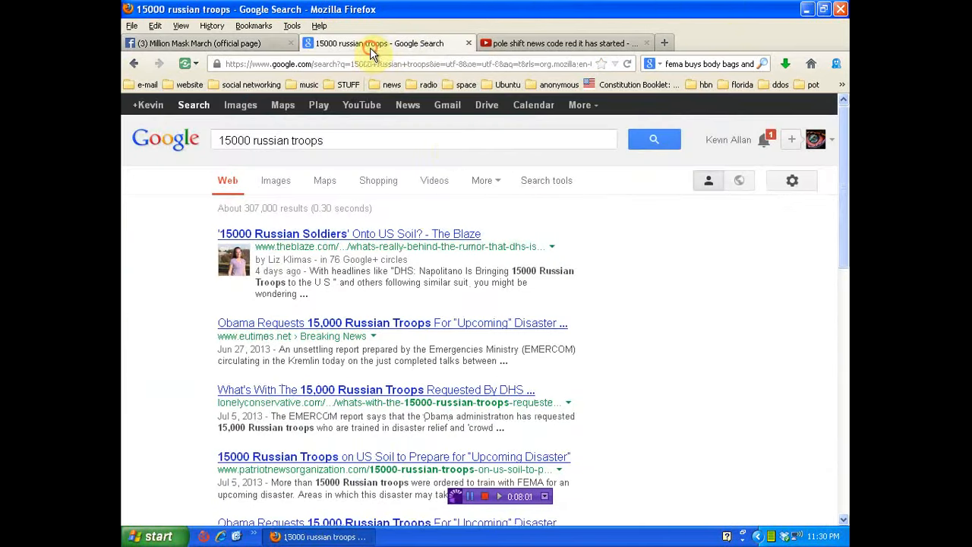
mouse_move(727, 353)
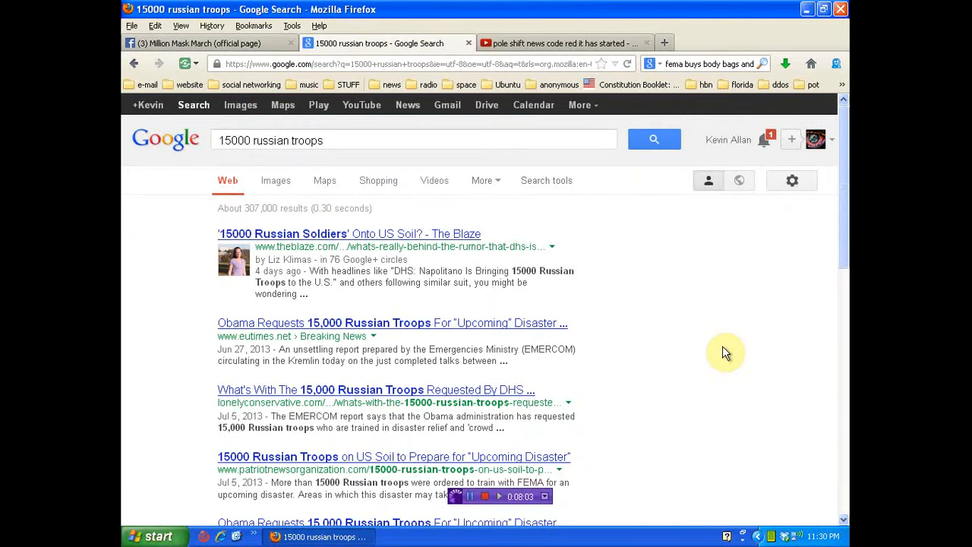
mouse_move(726, 351)
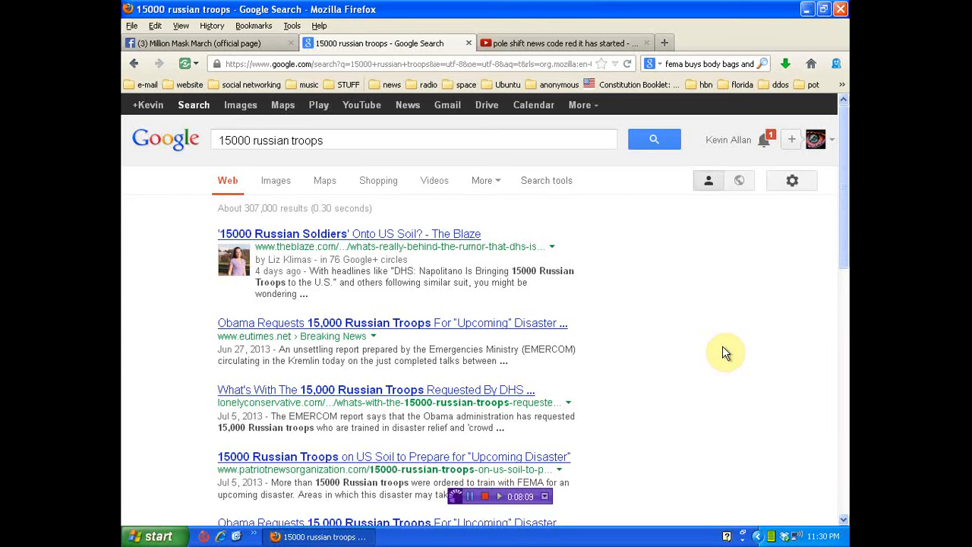
left_click(205, 43)
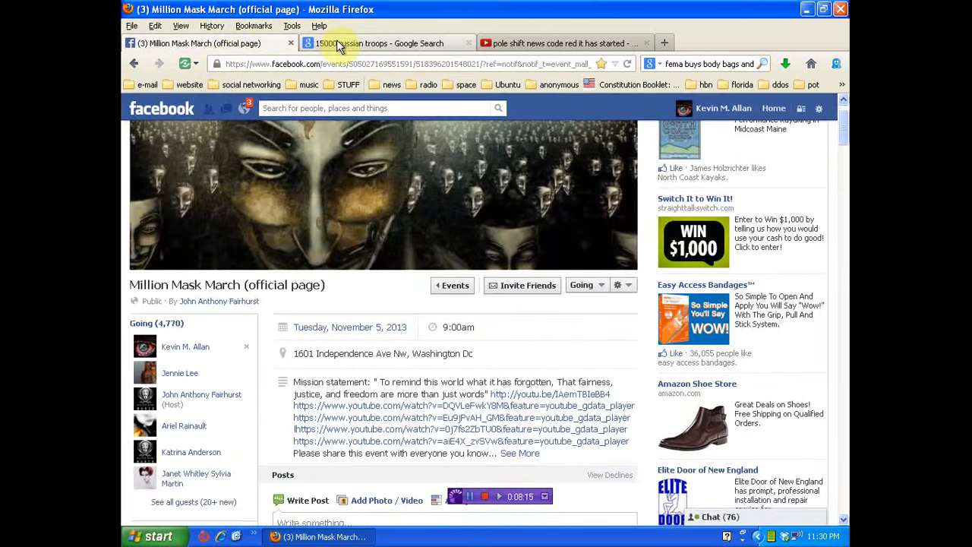
mouse_move(584, 241)
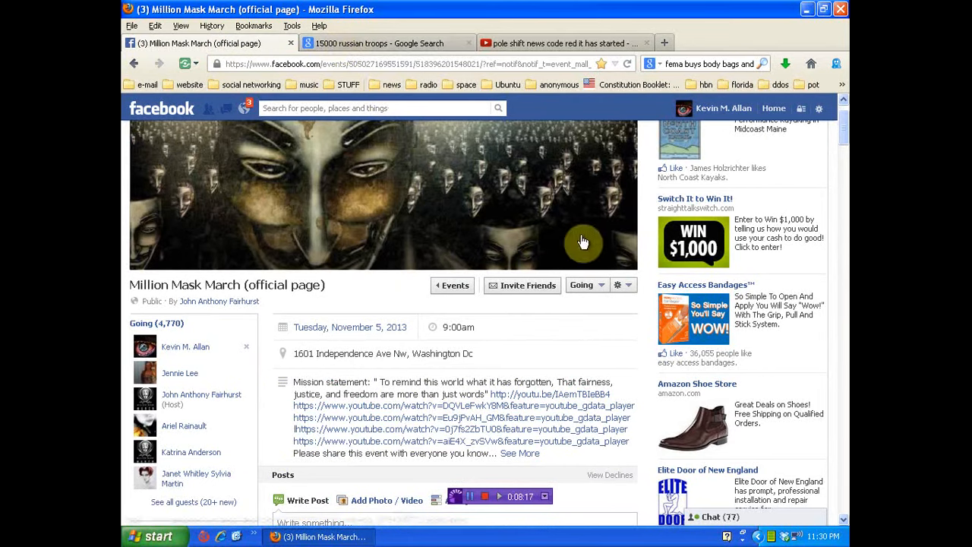
mouse_move(632, 313)
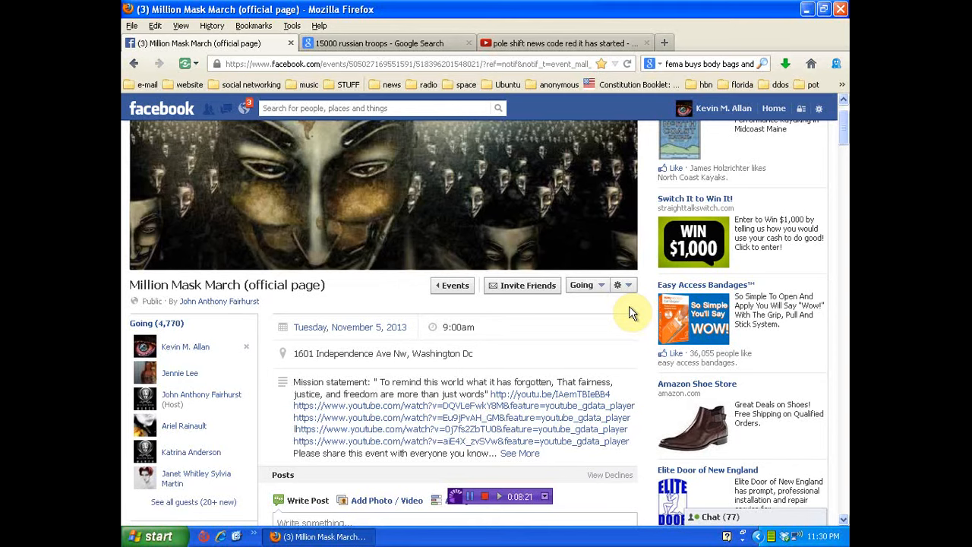
left_click(562, 43)
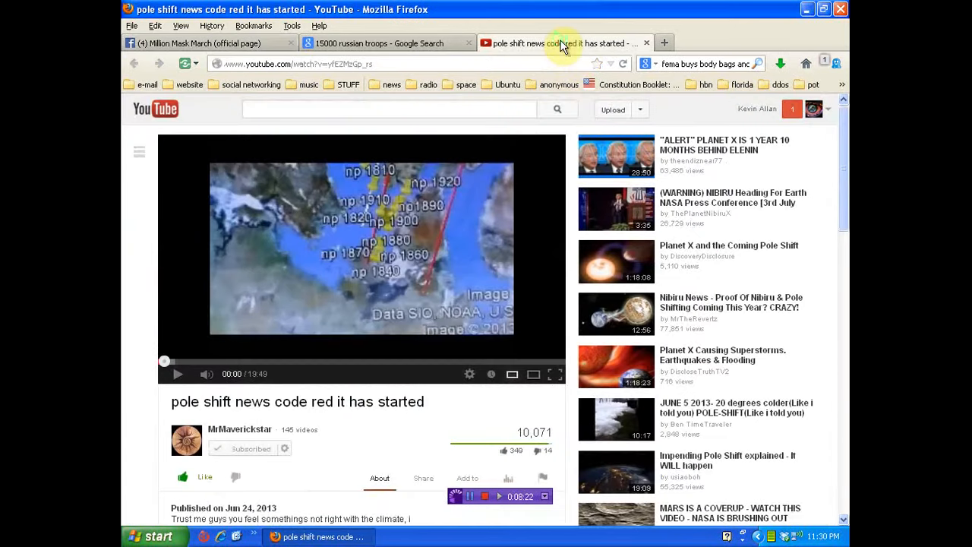
mouse_move(146, 319)
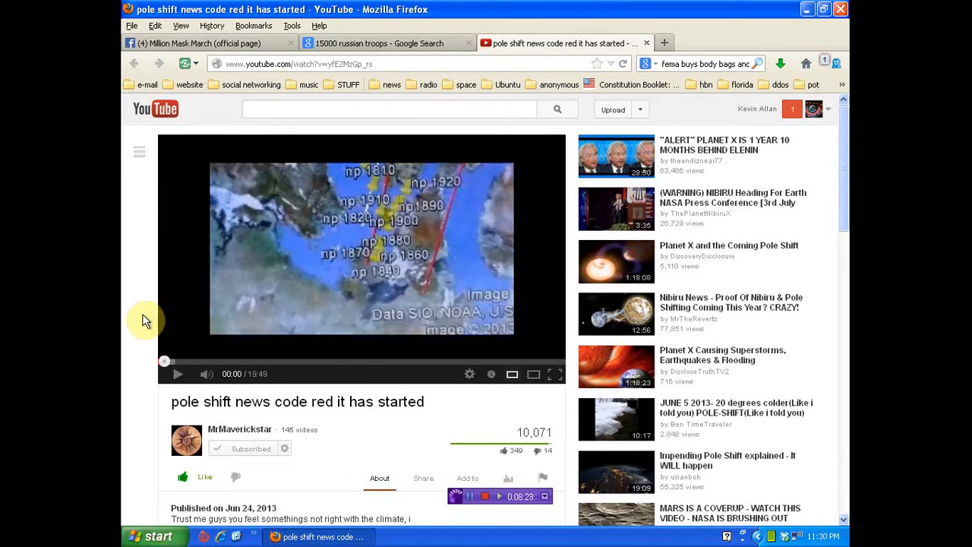
mouse_move(165, 363)
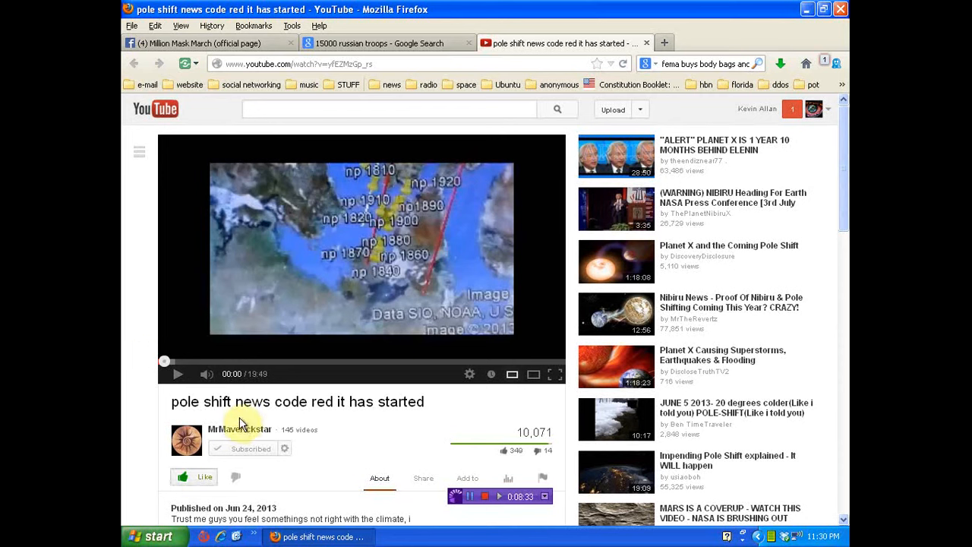
mouse_move(363, 47)
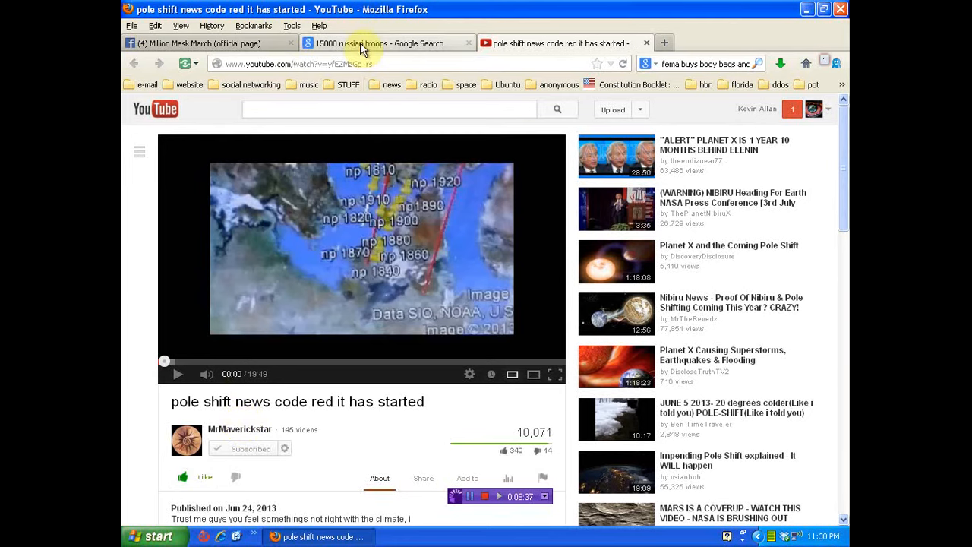
left_click(380, 42)
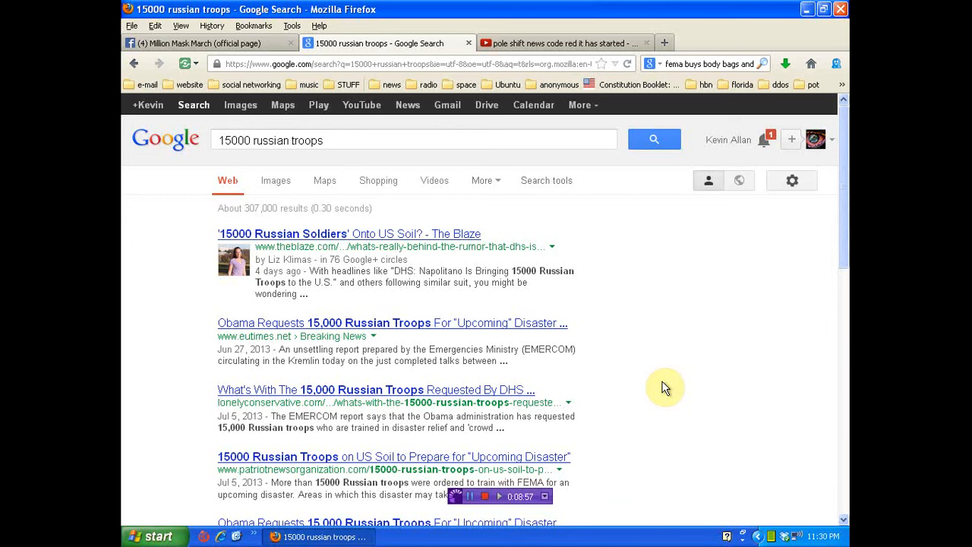
left_click(197, 42)
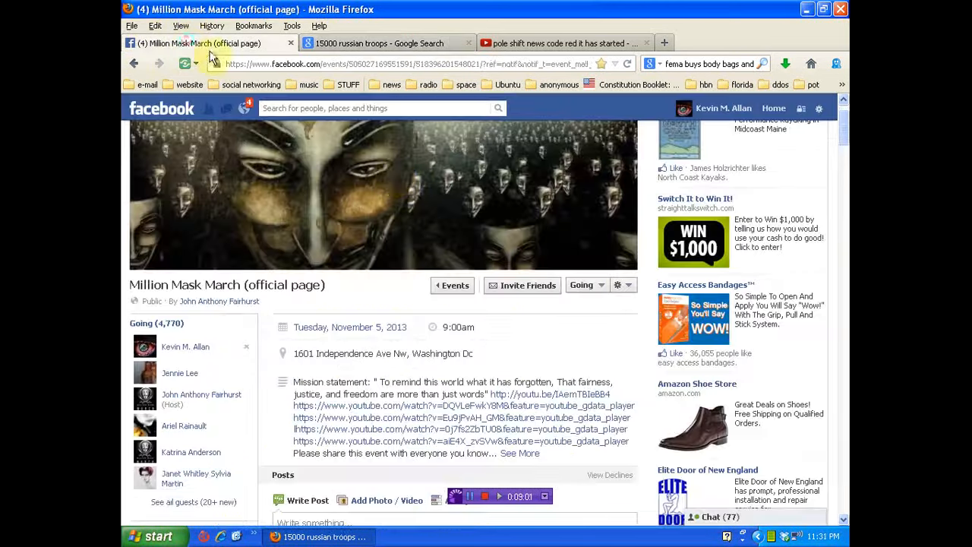